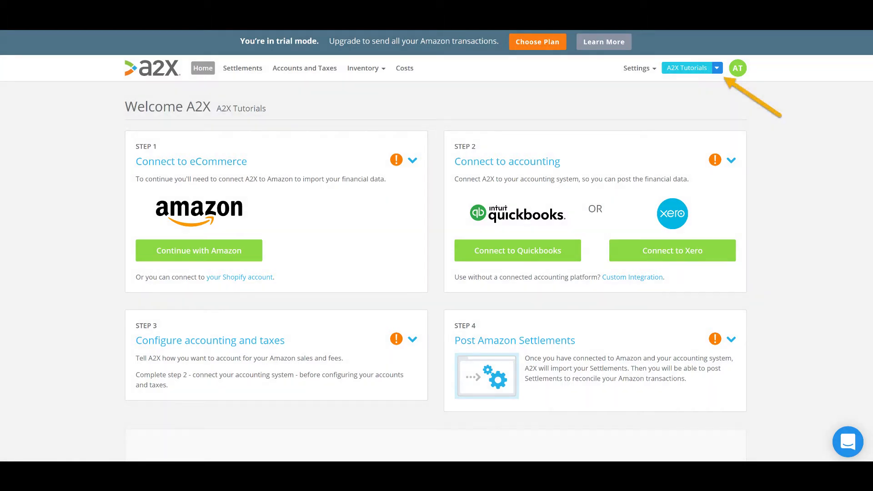
Reveal the account menu with the Create New Account options.
click(717, 68)
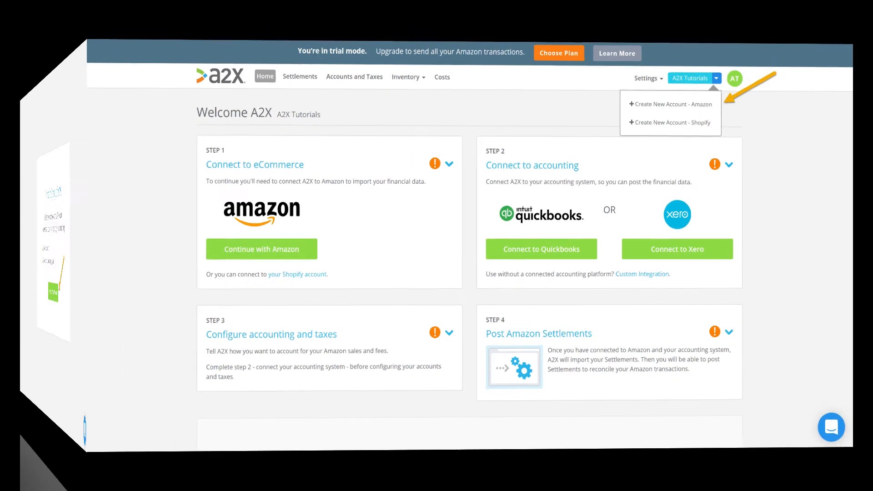
Create a new Amazon account and continue to its still-unnamed home page.
click(673, 104)
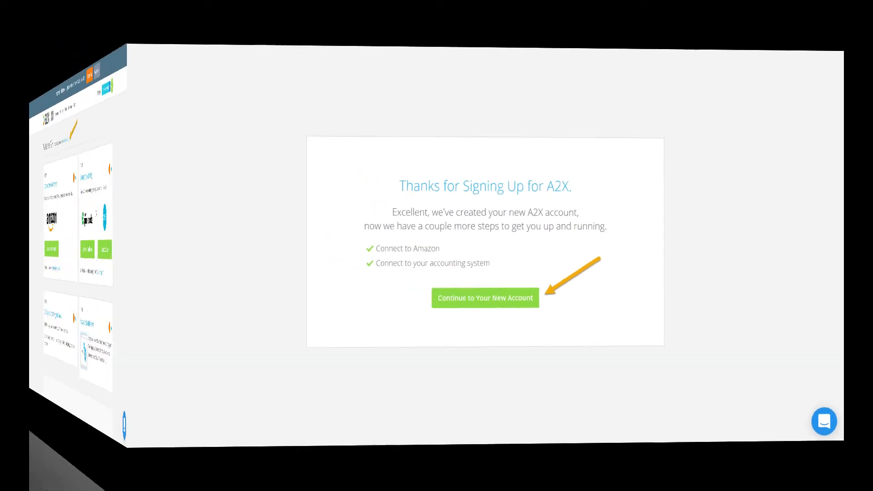
click(485, 298)
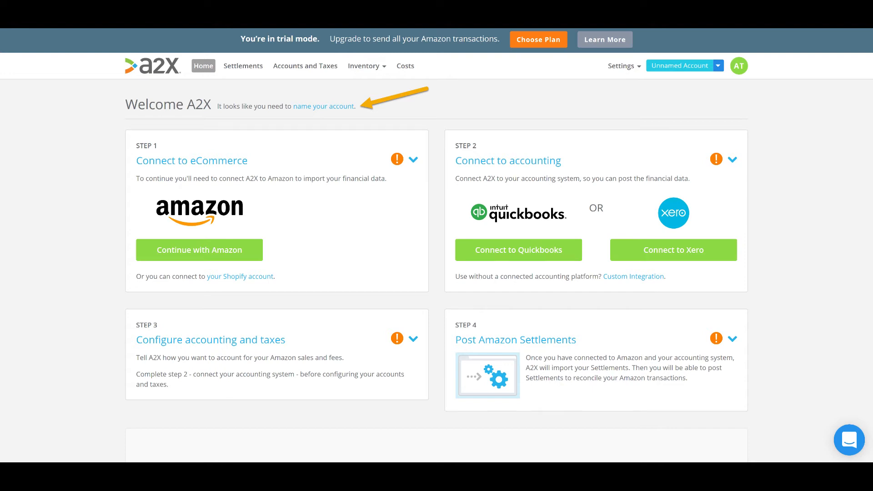
Name the account 'A2X Amazon Tutorials' and view it beside A2X Shopify Tutorials in Account Overview.
click(717, 65)
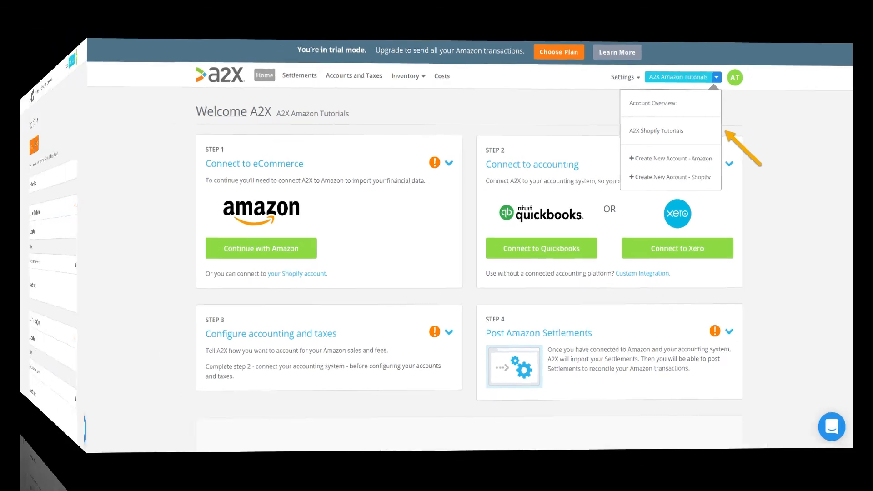
click(652, 103)
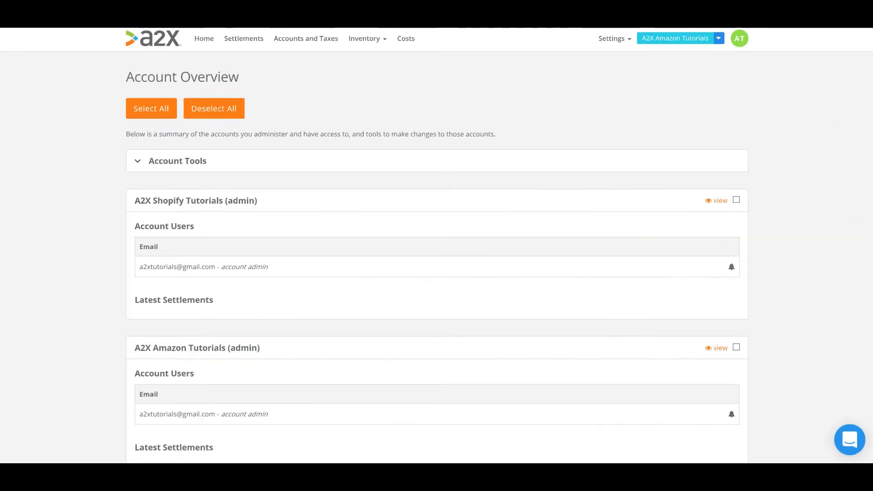